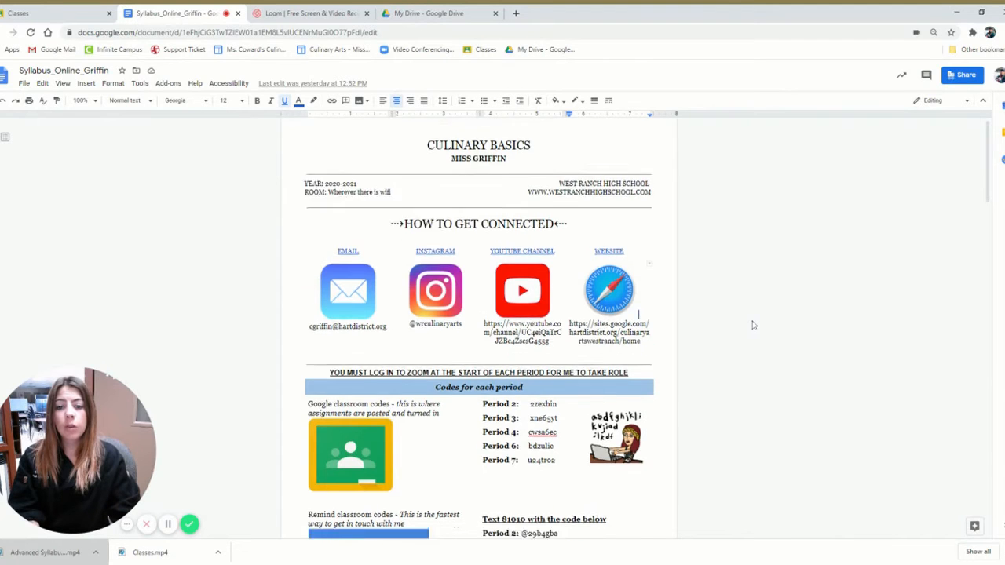
# - Scroll the syllabus from How to Get Connected down through the class codes and Topics Covered
pyautogui.scroll(-3)
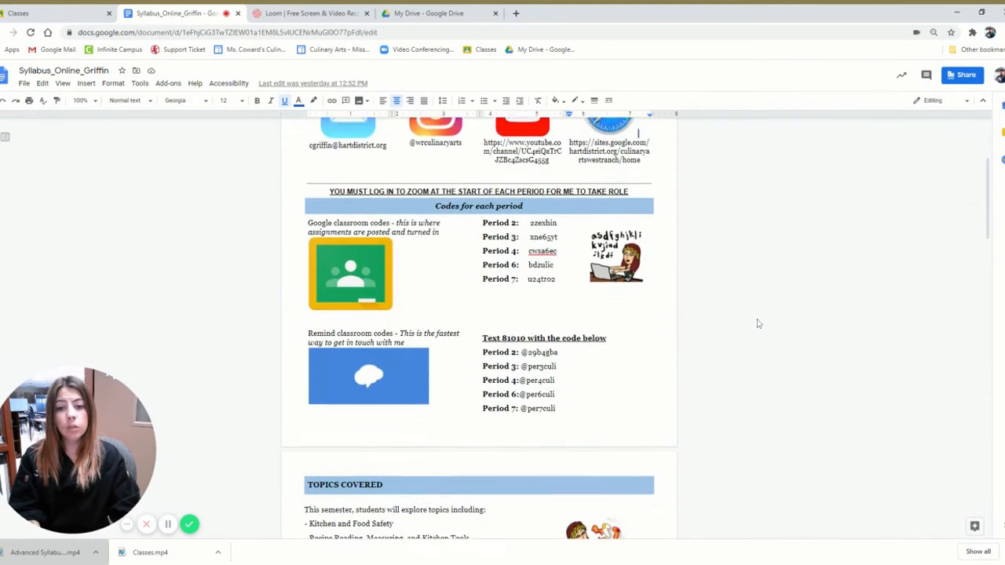
pyautogui.scroll(-3)
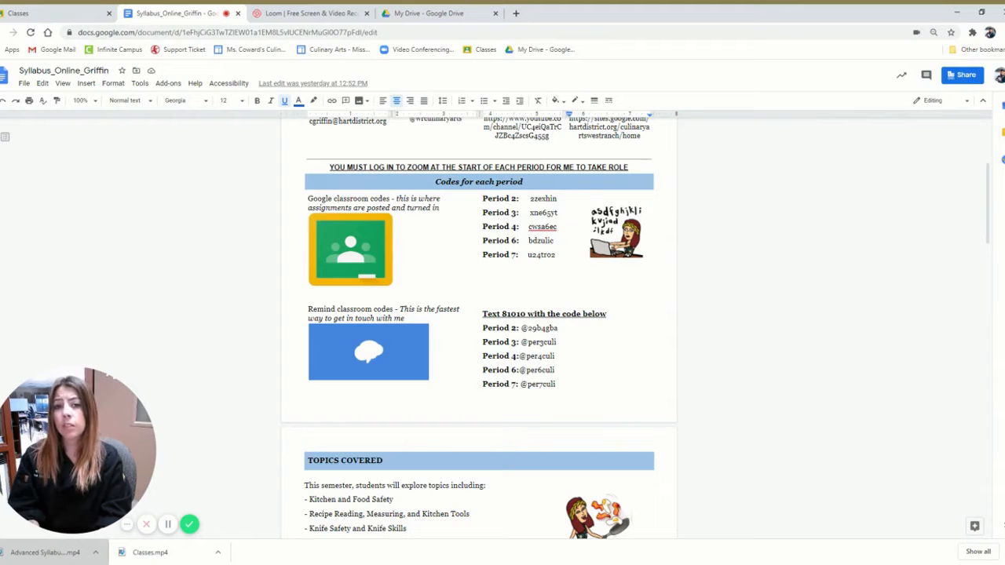
pyautogui.scroll(-3)
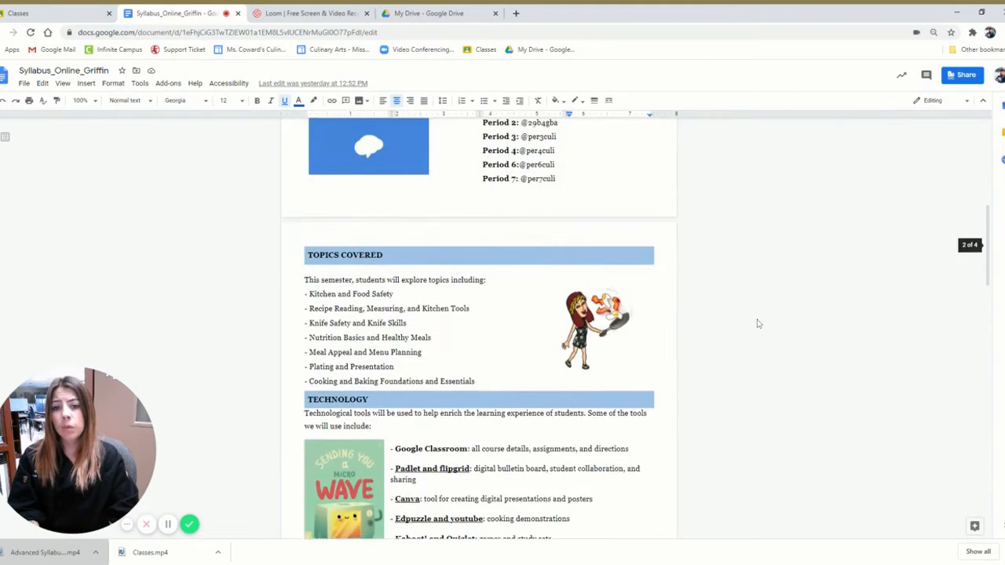
pyautogui.scroll(3)
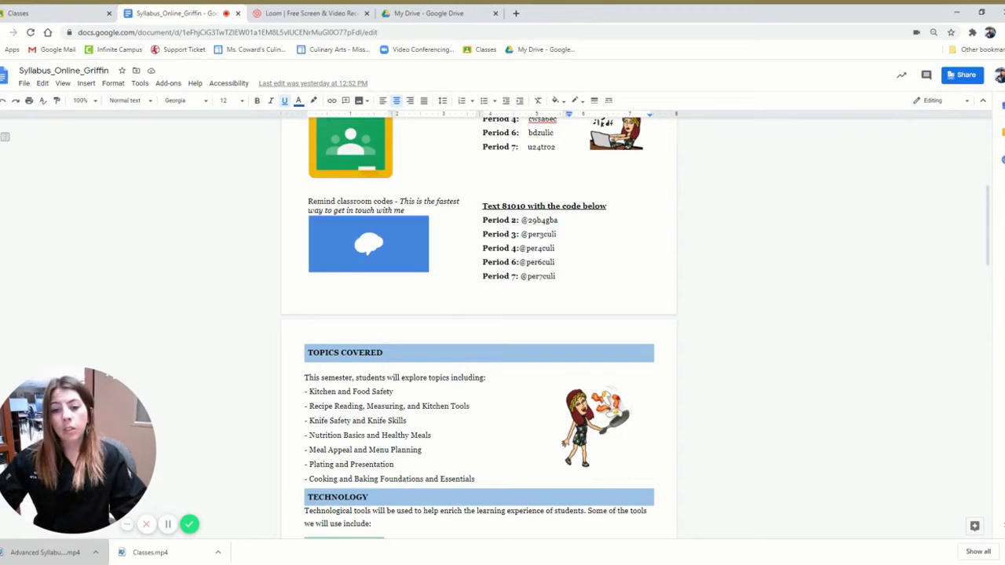
pyautogui.scroll(-3)
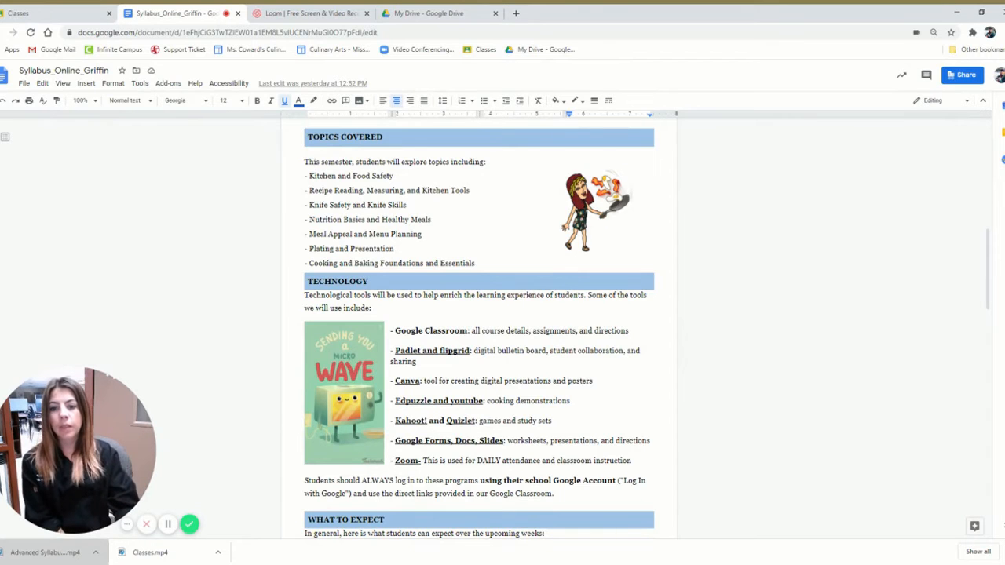
# - Scroll to the Technology tools list and the opening of What to Expect
pyautogui.scroll(-3)
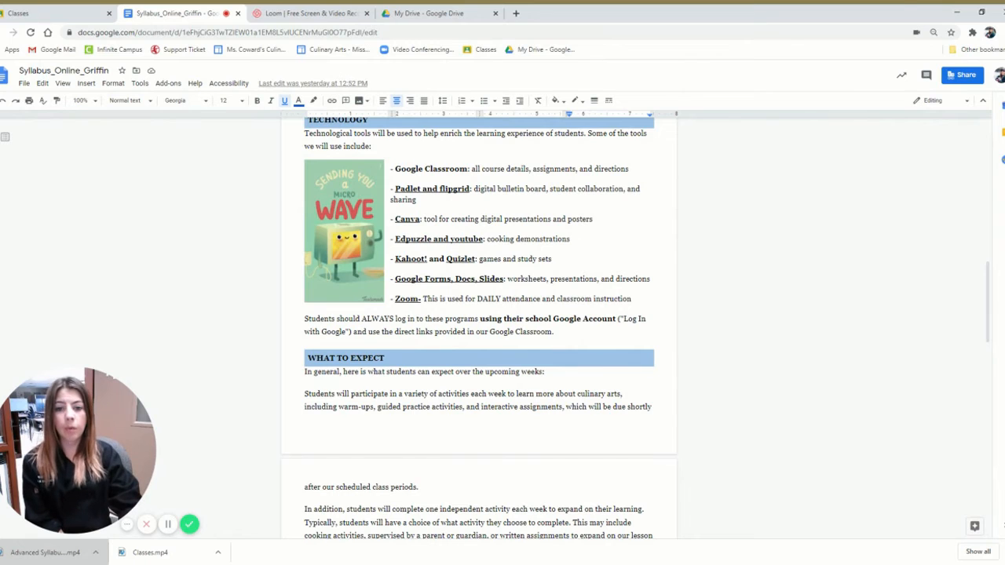
pyautogui.scroll(-3)
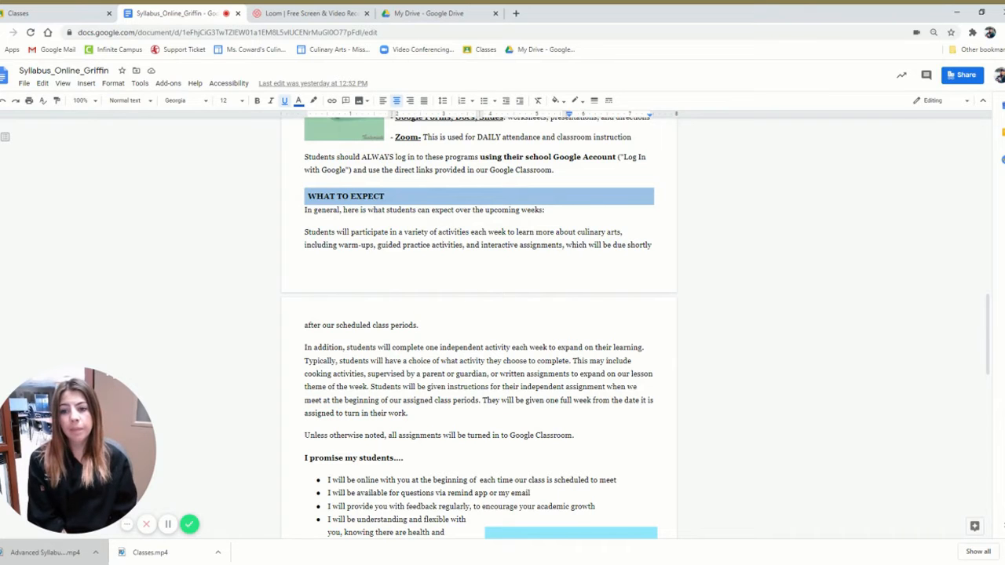
# - Scroll to the independent activity details and the I promise my students list
pyautogui.scroll(-3)
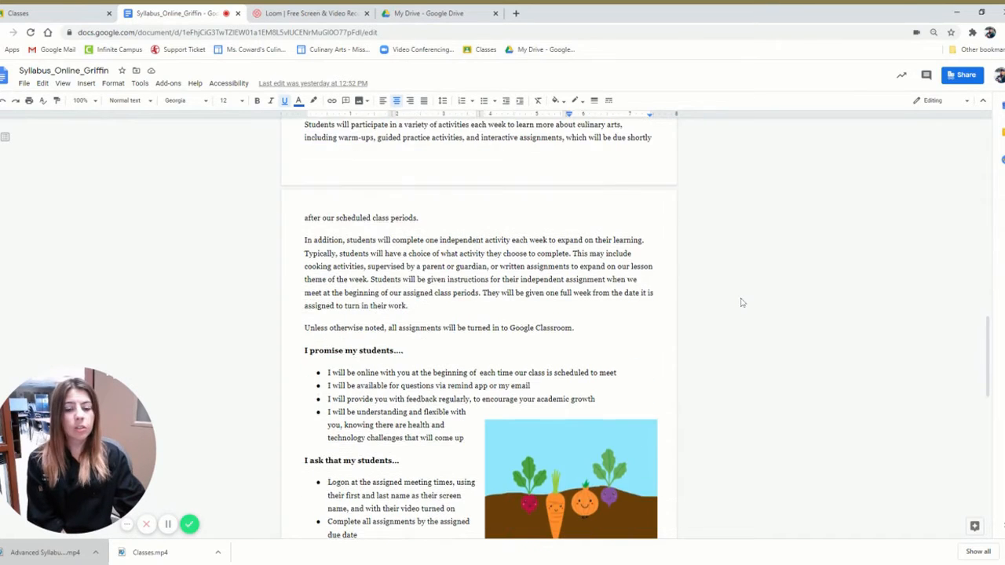
# - Scroll past the parents' list to Academic Integrity and the Recording online instruction policy
pyautogui.scroll(-3)
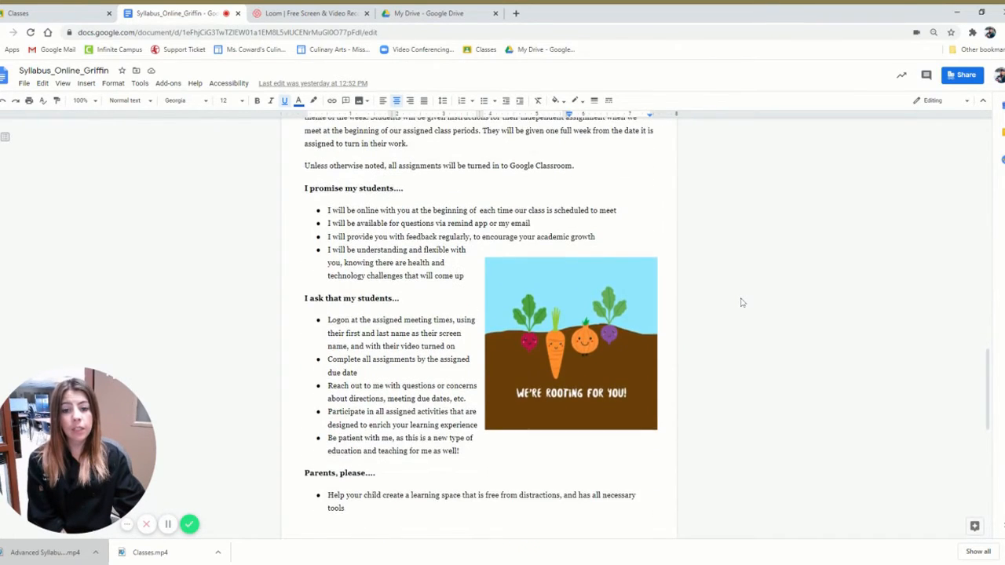
pyautogui.scroll(-3)
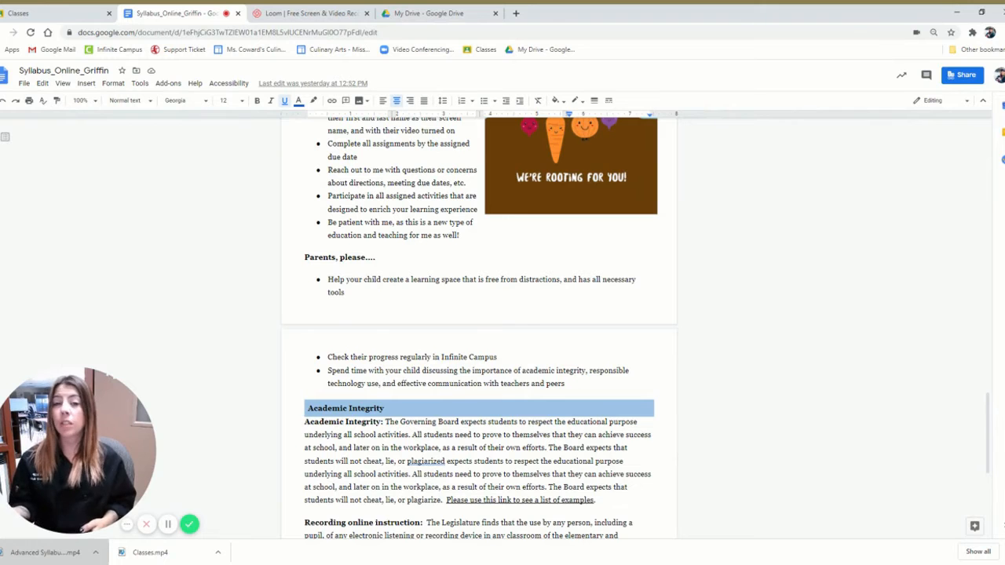
pyautogui.scroll(-3)
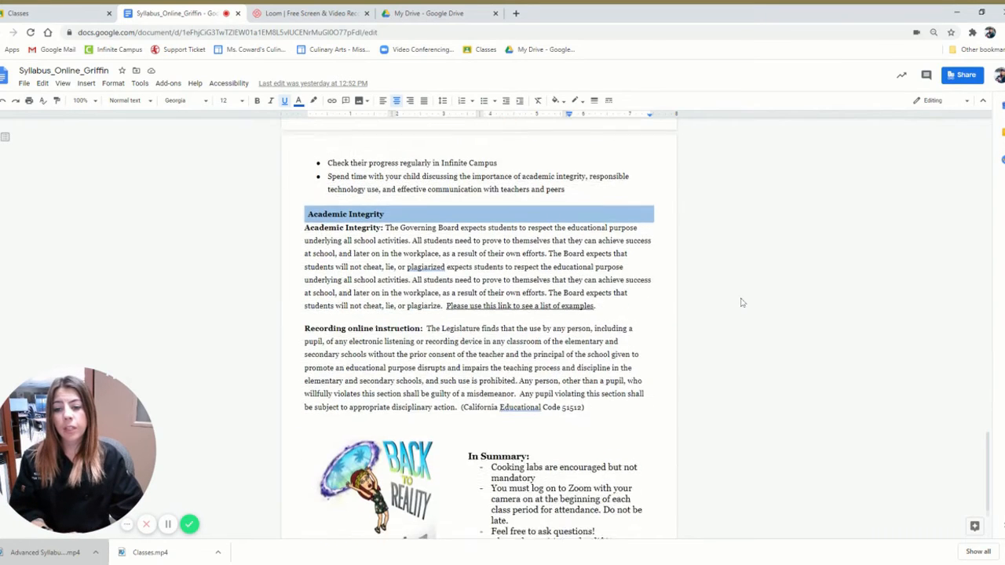
# - Scroll to the In Summary section at the end of the syllabus
pyautogui.scroll(-3)
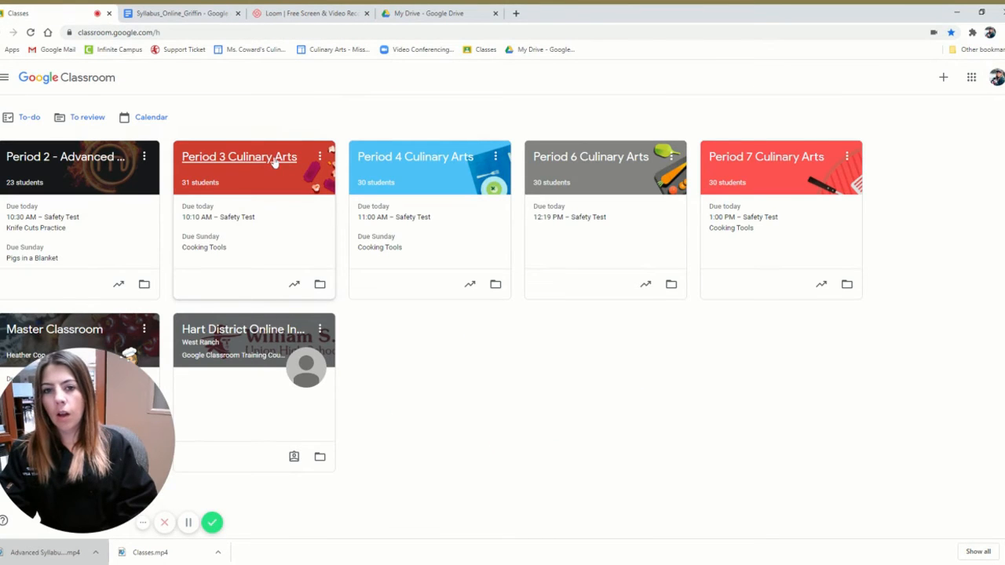
# - Open the Period 3 Culinary Arts class card to show its Stream page
pyautogui.click(239, 157)
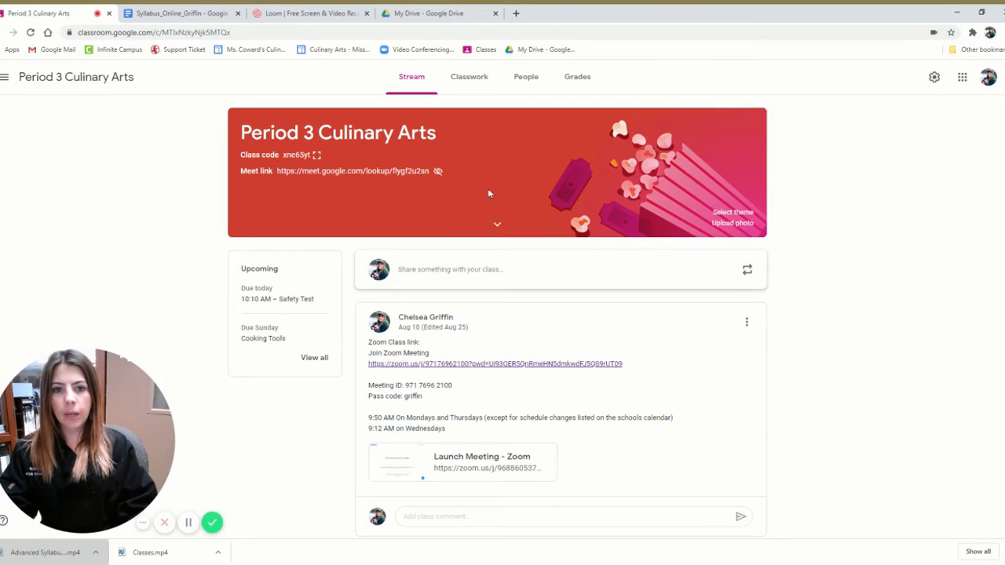
pyautogui.moveTo(628, 192)
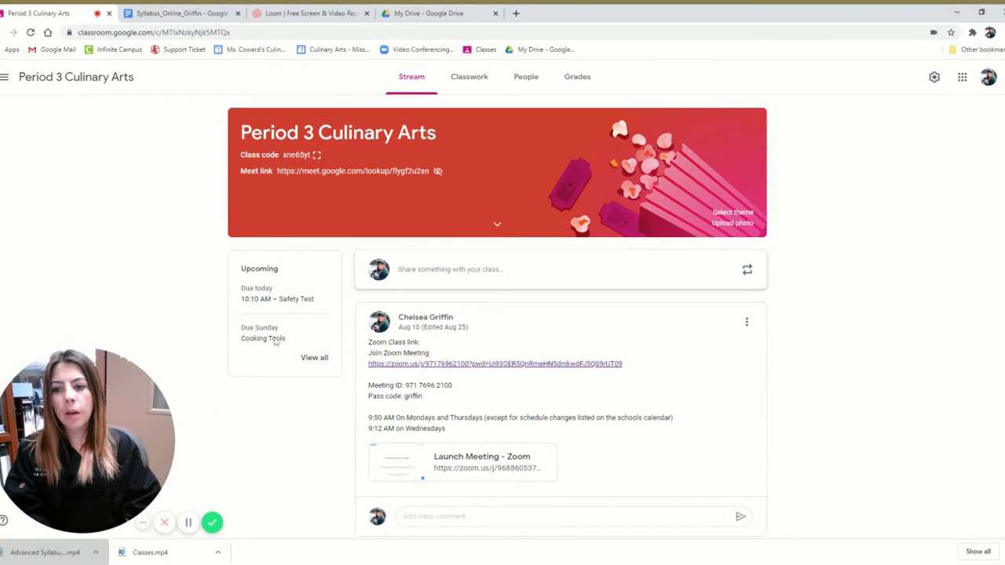
pyautogui.moveTo(537, 211)
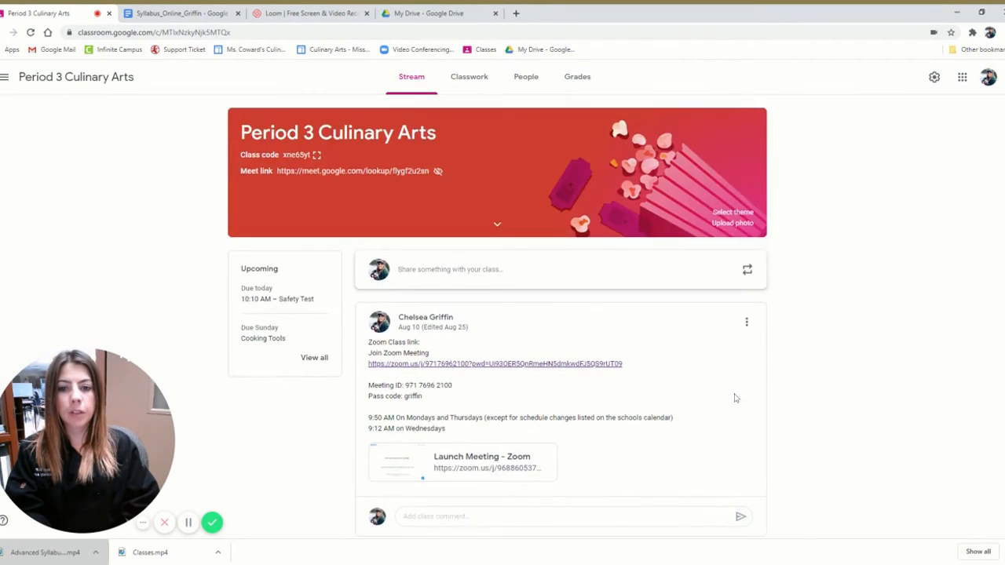
# - Show the Classwork page and expand the Week#1: 8/10 to 8/16 agenda
pyautogui.click(468, 75)
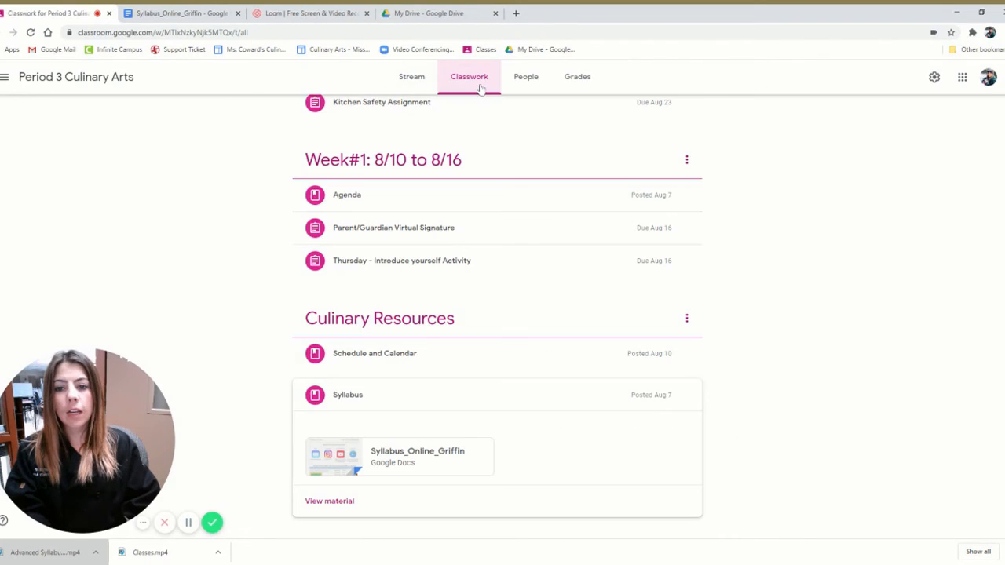
pyautogui.scroll(3)
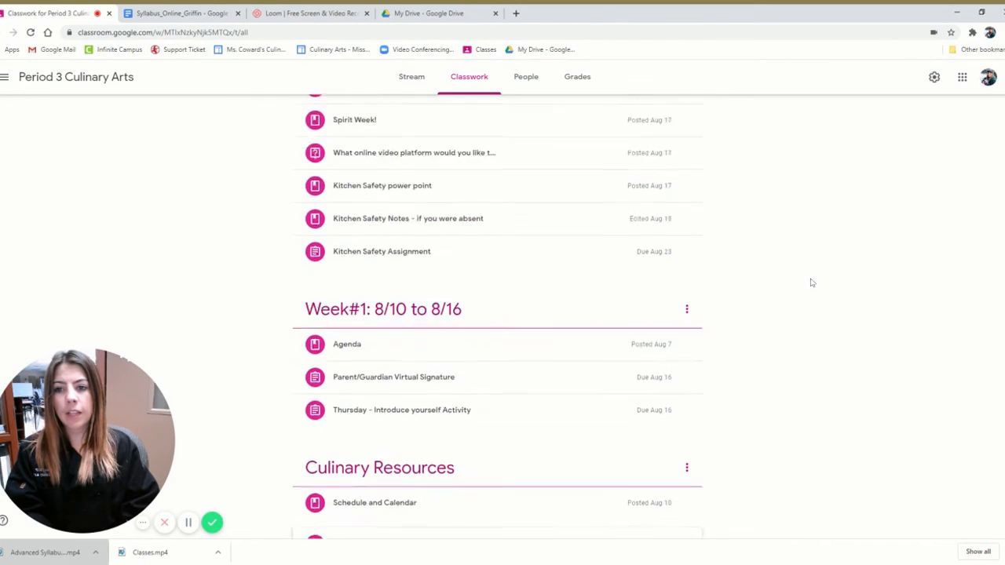
pyautogui.scroll(3)
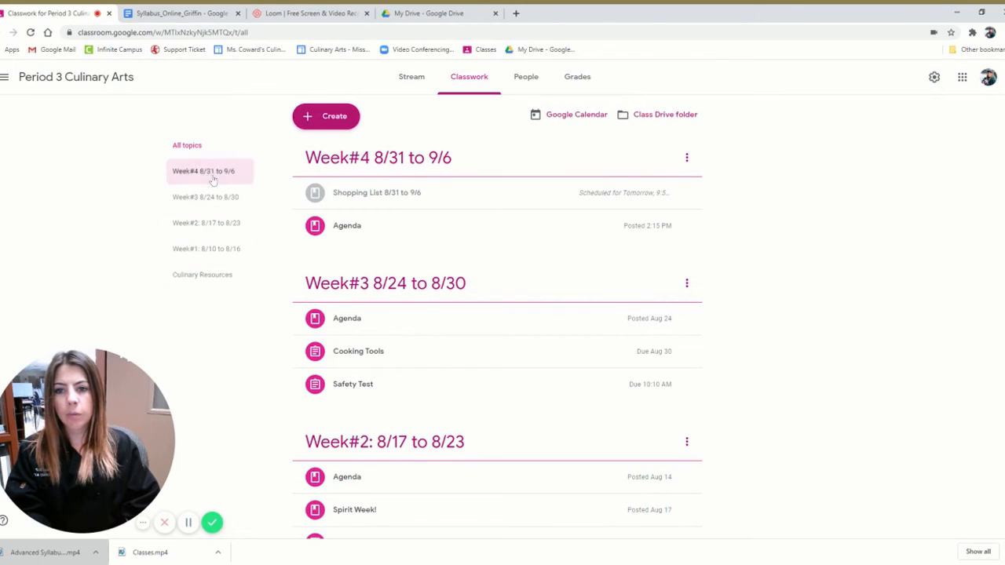
pyautogui.scroll(-3)
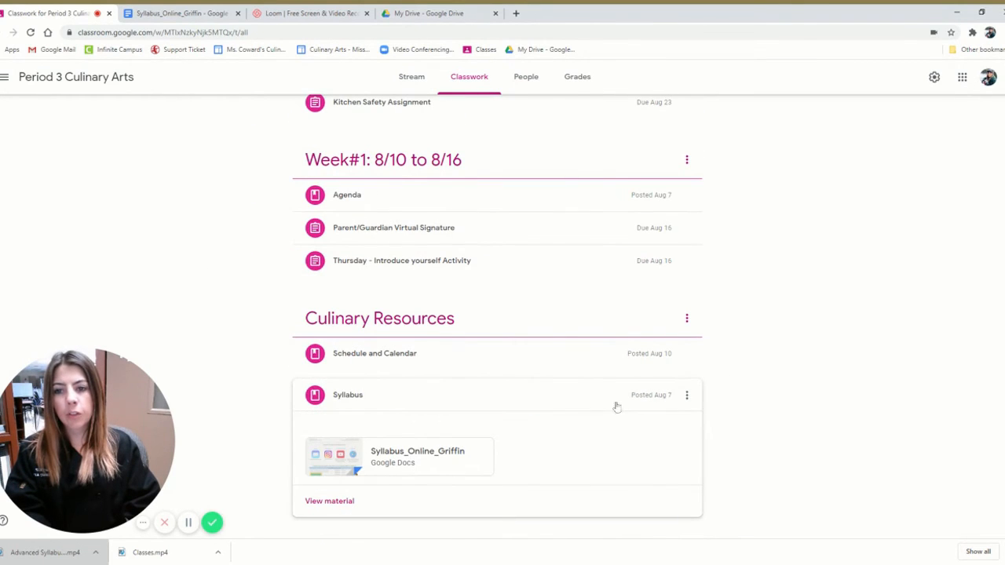
pyautogui.scroll(3)
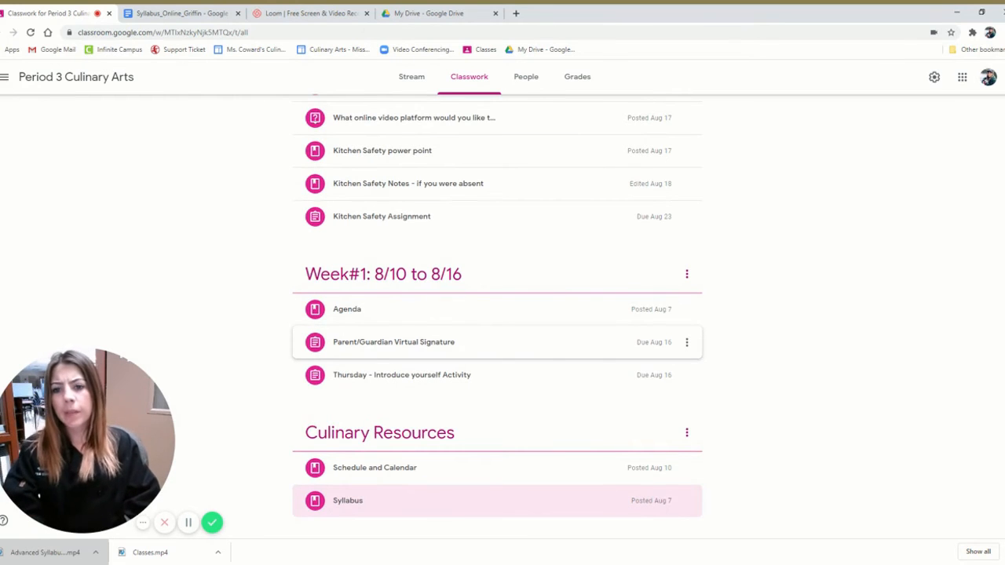
pyautogui.click(347, 308)
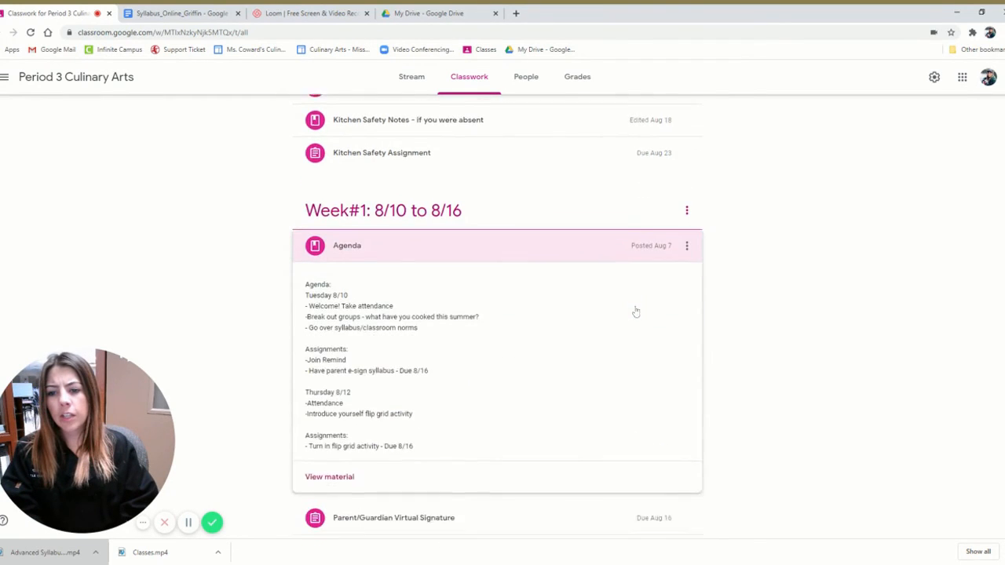
# - Scroll through the Parent/Guardian Virtual Signature assignment and introduce-yourself activity toward Week#2
pyautogui.scroll(-3)
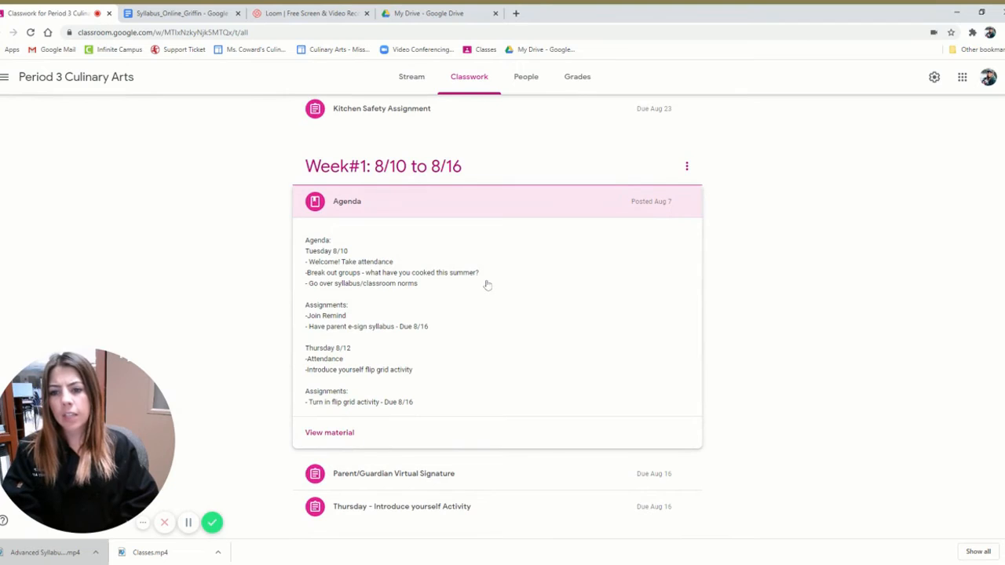
pyautogui.moveTo(415, 294)
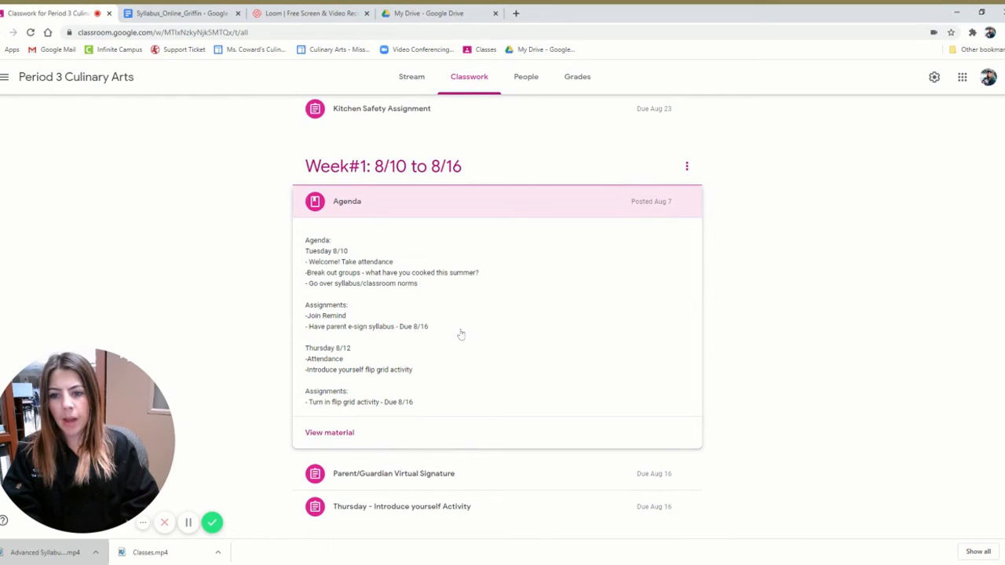
pyautogui.scroll(-3)
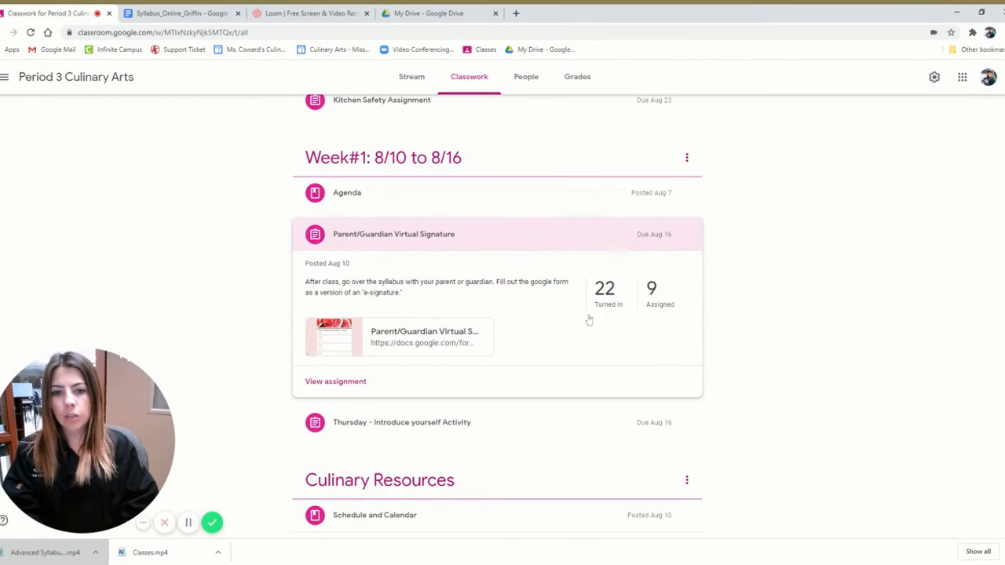
pyautogui.moveTo(487, 422)
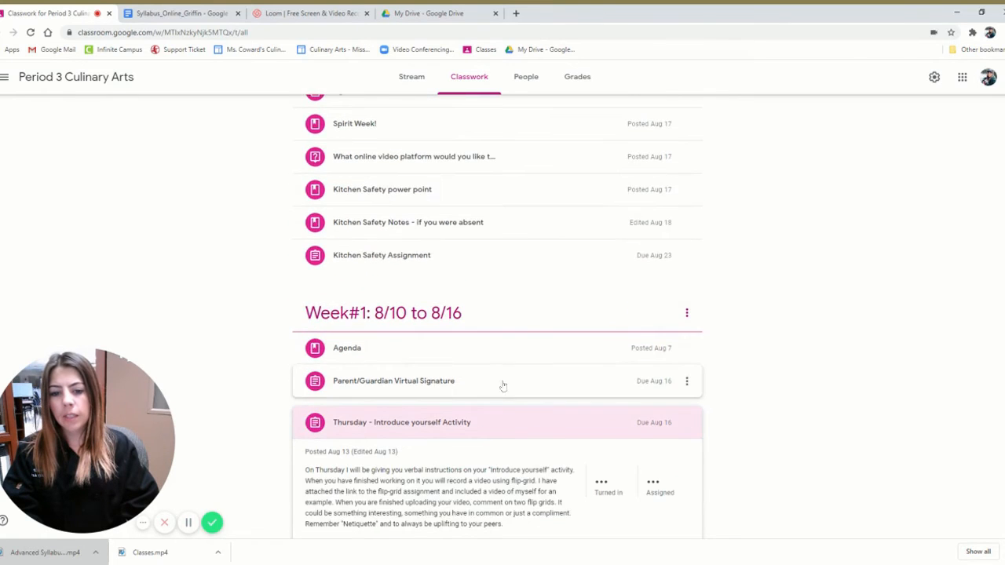
pyautogui.scroll(-3)
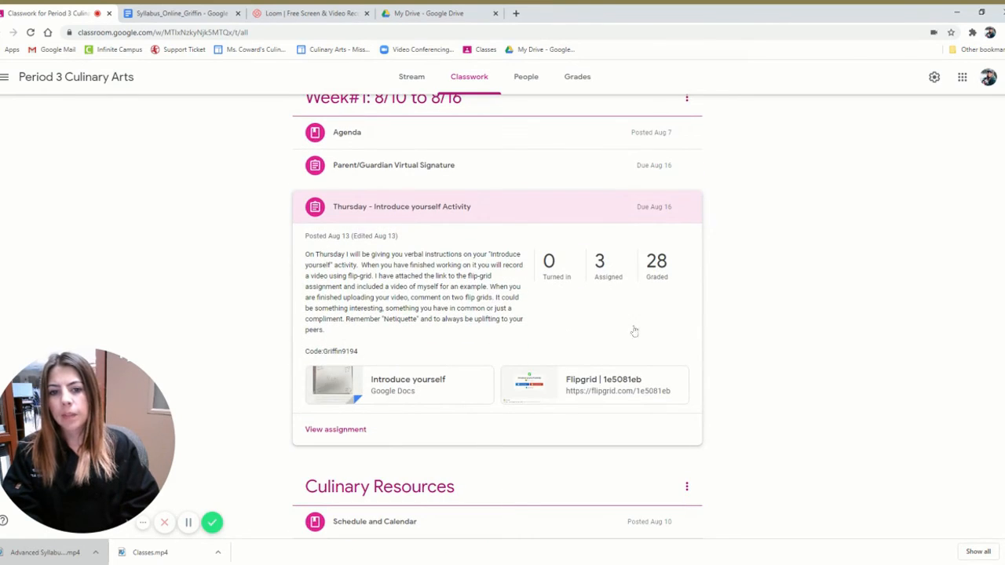
pyautogui.moveTo(614, 323)
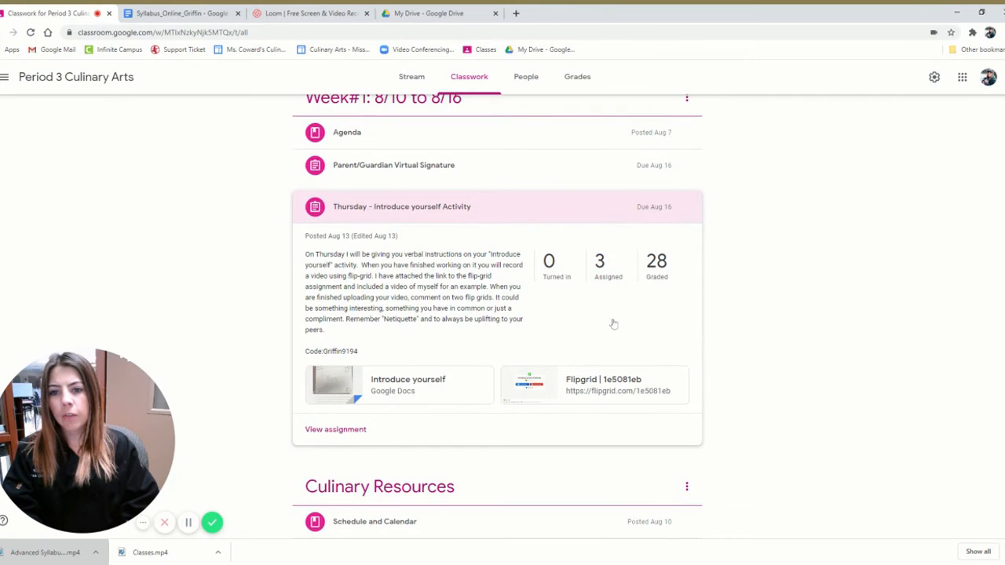
pyautogui.scroll(3)
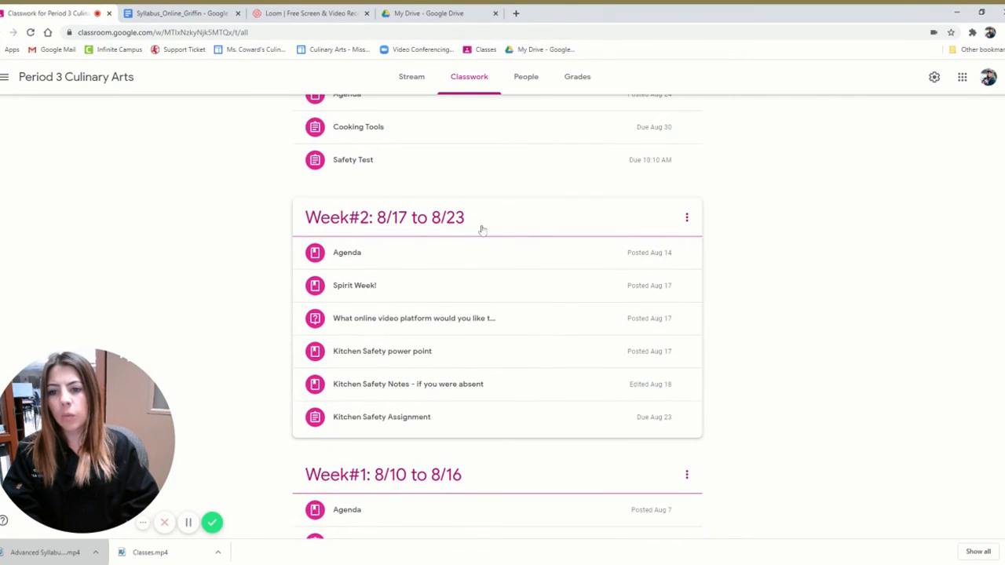
# - Expand the Week#2 agenda, view the Kitchen Safety Assignment, then scroll back up to Week#4
pyautogui.click(346, 252)
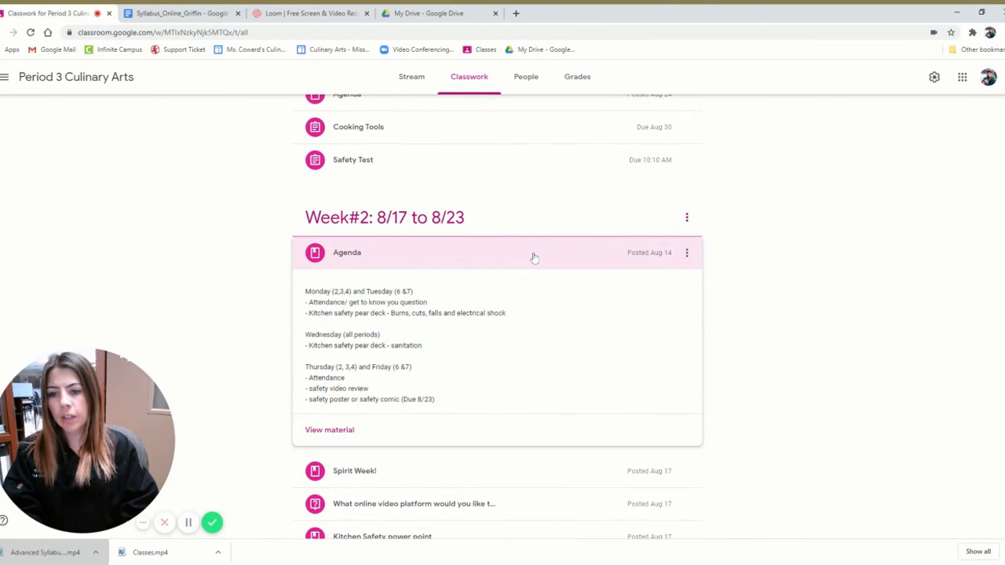
pyautogui.scroll(-3)
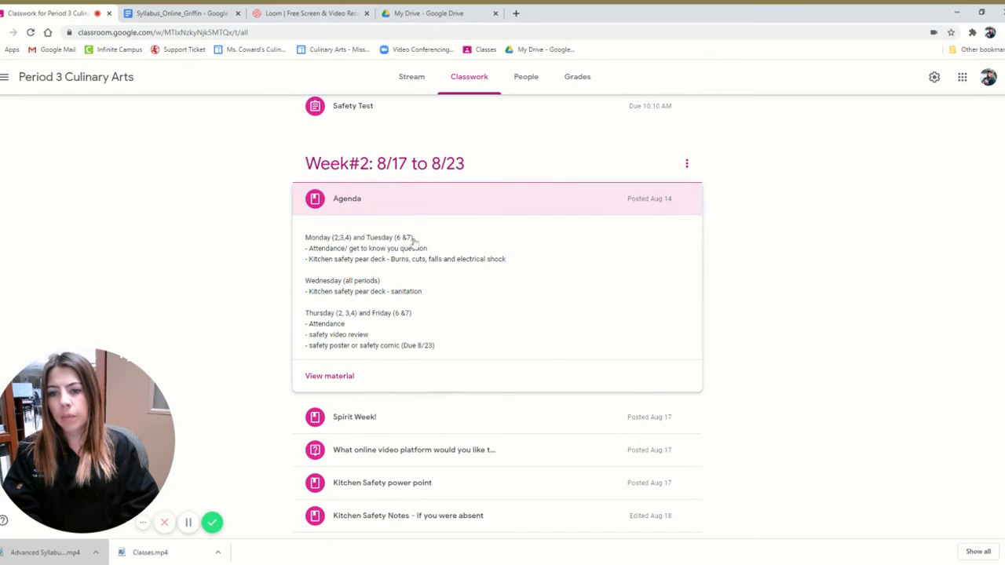
pyautogui.moveTo(380, 325)
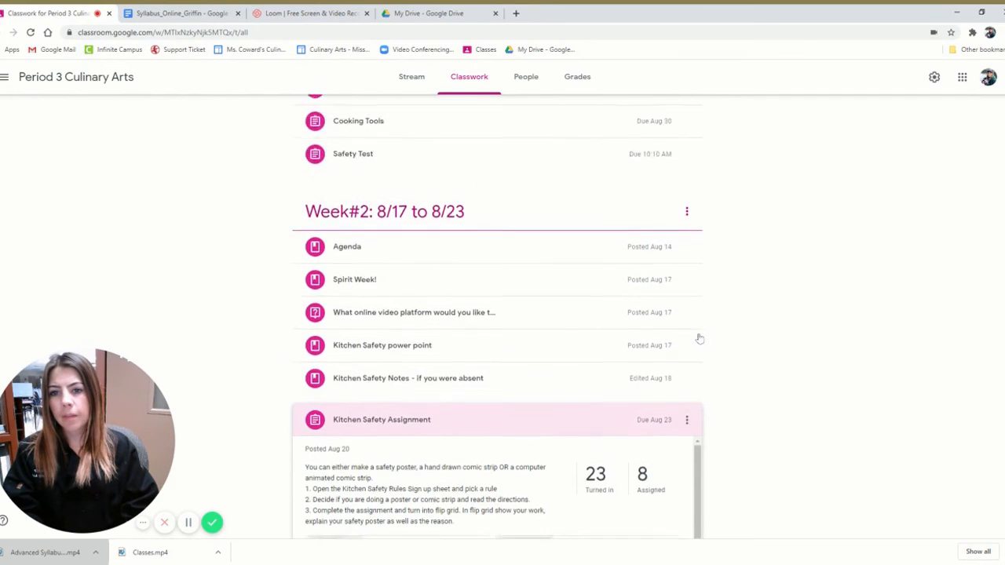
pyautogui.scroll(3)
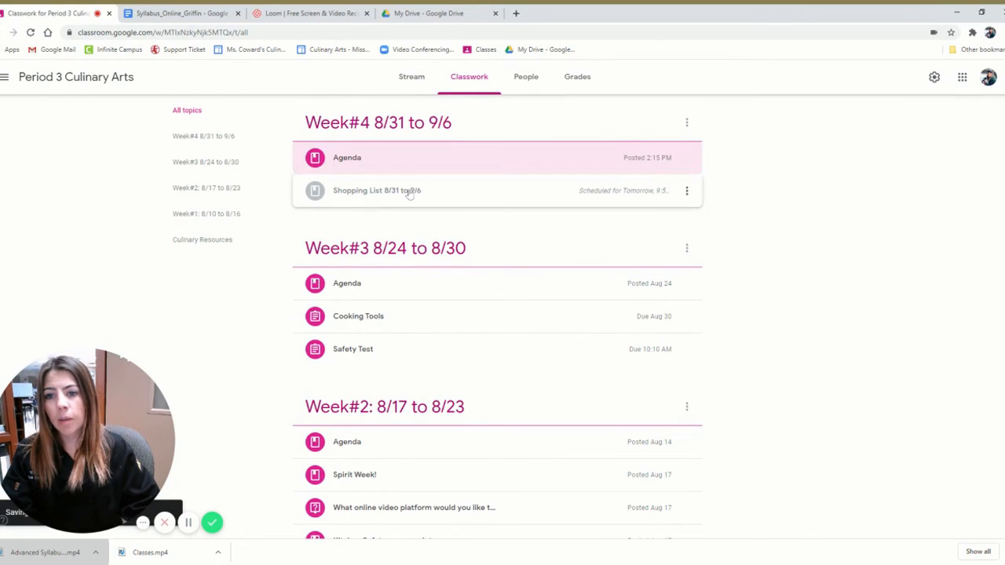
# - Open the Shopping List 8/31 to 9/6 material under Week#4 as a Google Doc
pyautogui.click(377, 190)
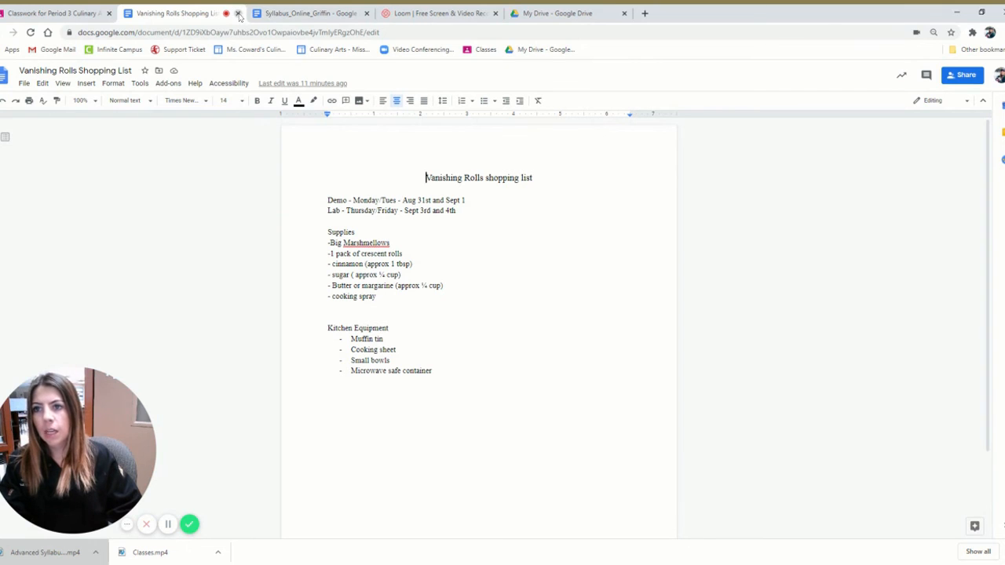
# - Close the shopping list tab and scroll the Classwork topics down to Culinary Resources and back to Week#4
pyautogui.click(239, 12)
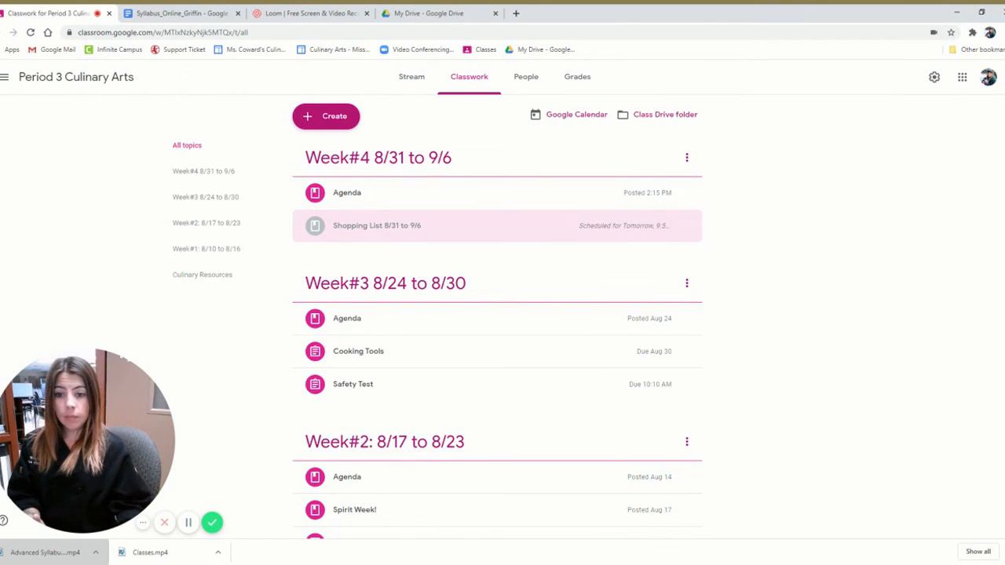
pyautogui.scroll(-3)
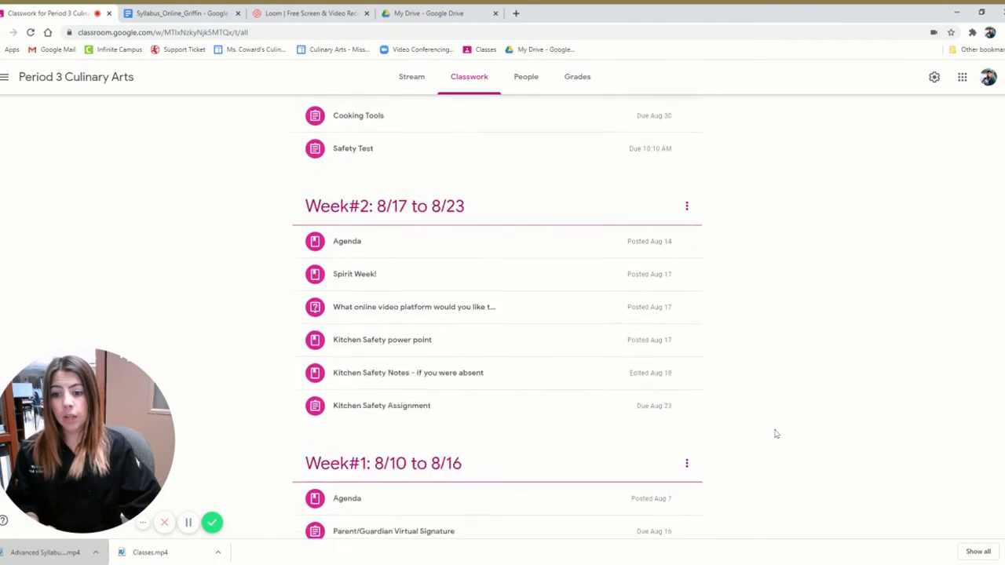
pyautogui.scroll(-3)
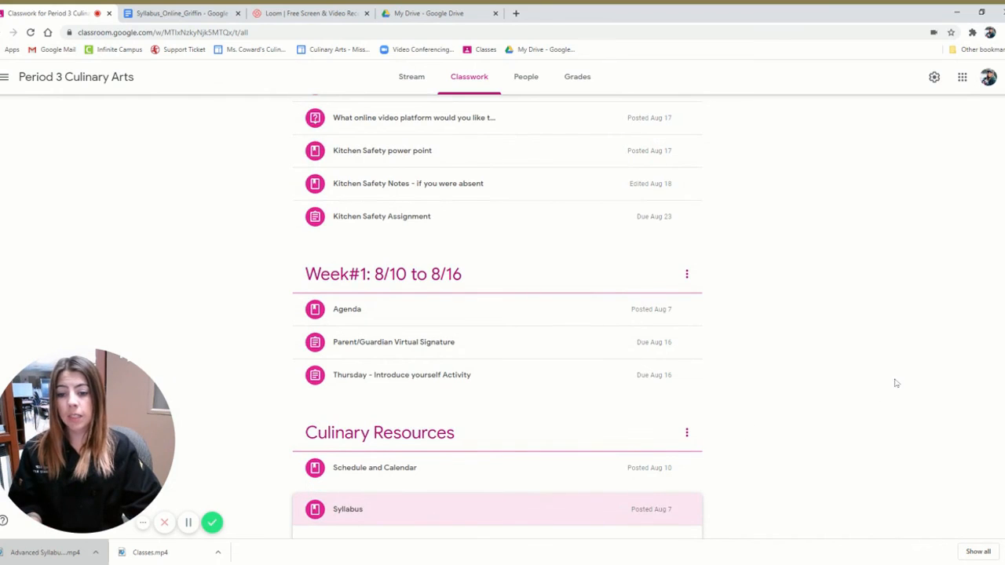
pyautogui.scroll(3)
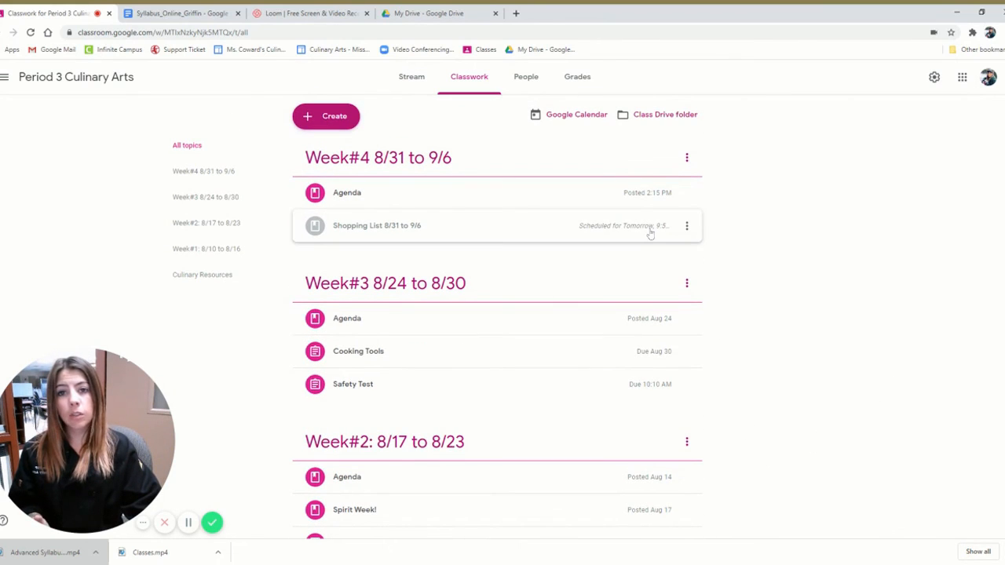
pyautogui.moveTo(208, 399)
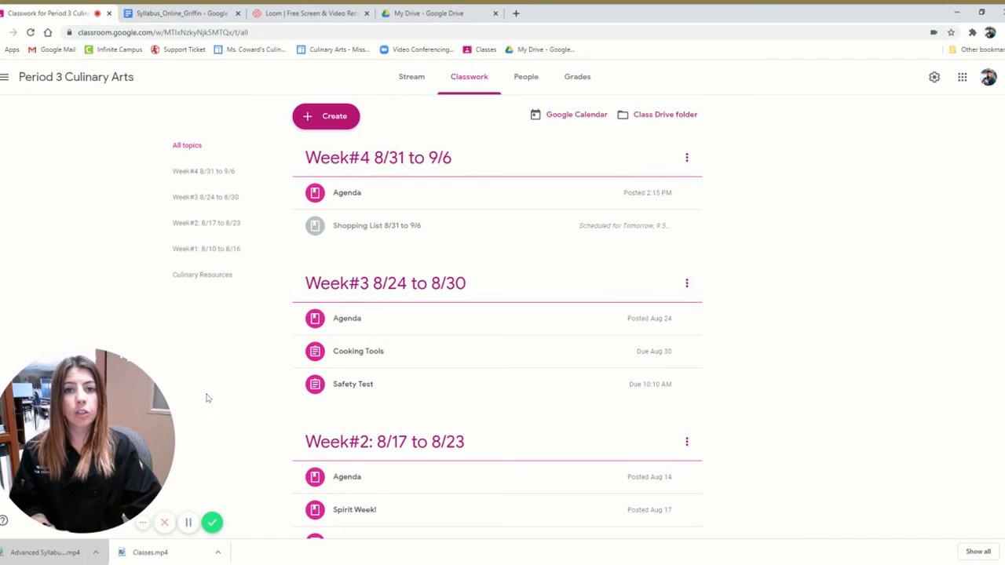